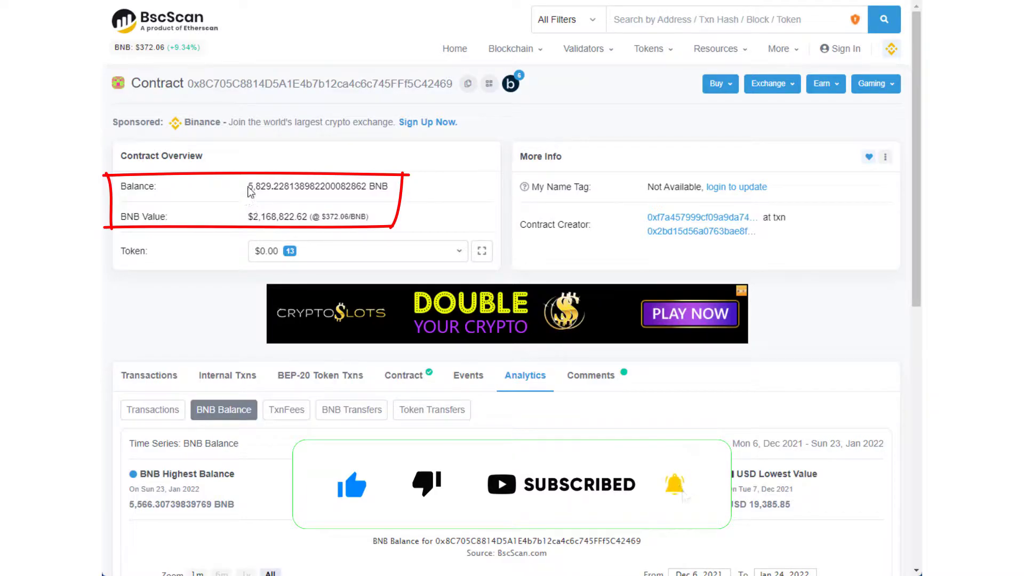
Review the contract's USD value, then switch the Analytics view to the daily BNB Transfers chart
{"action": "double_click", "coordinate": [262, 186]}
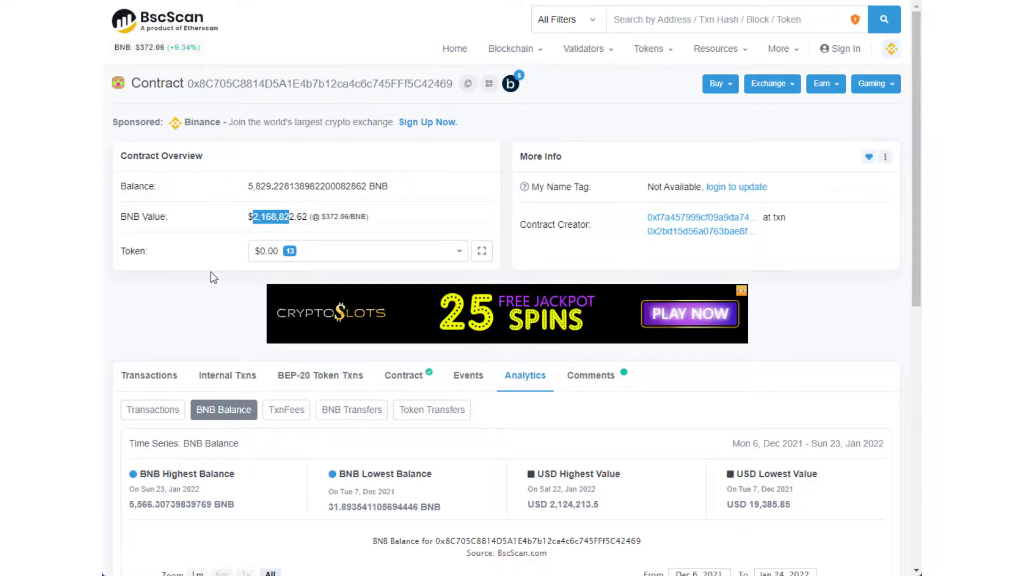
{"action": "scroll", "scroll_direction": "down", "scroll_amount": 3}
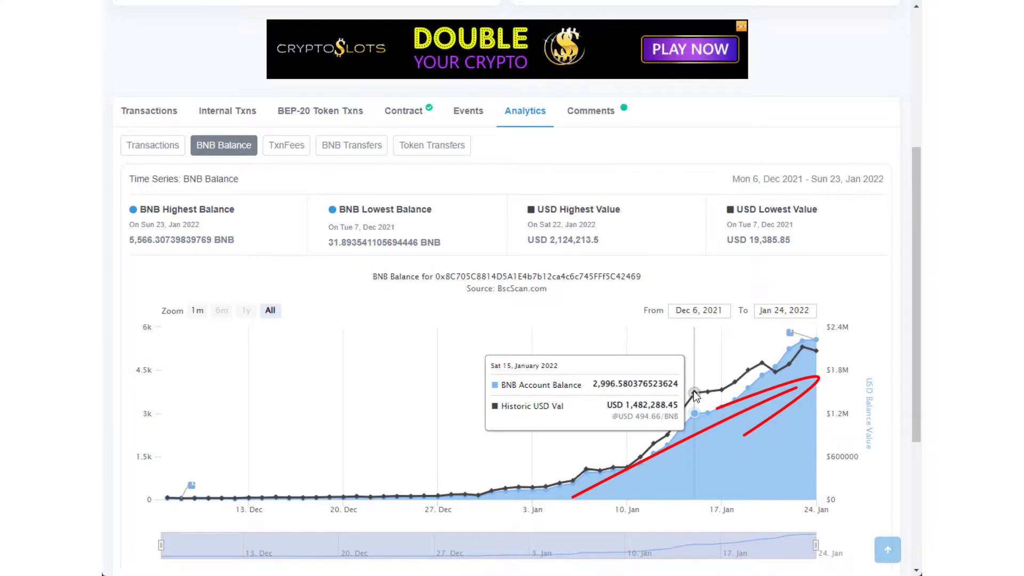
{"action": "mouse_move", "coordinate": [748, 375]}
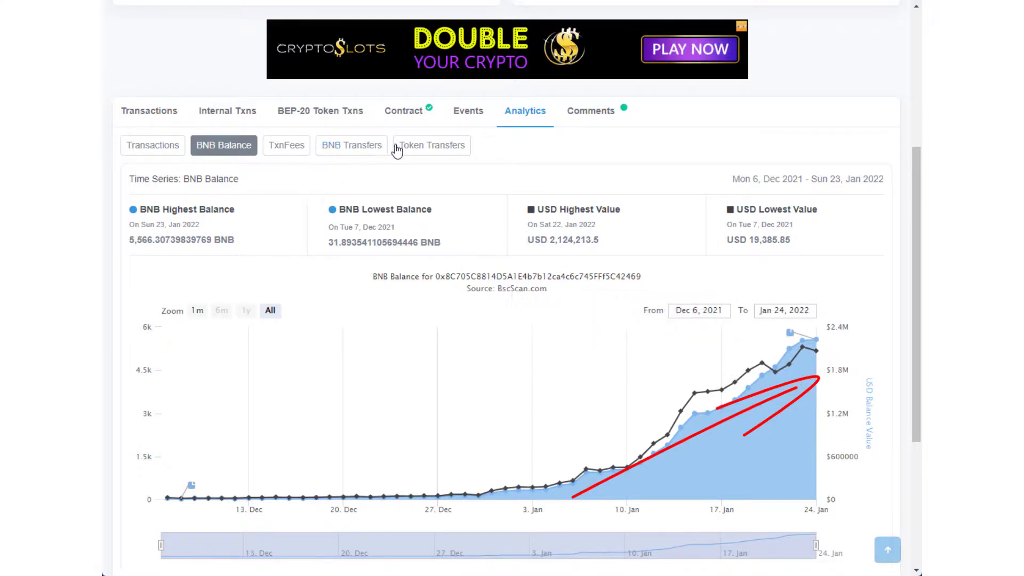
{"action": "left_click", "coordinate": [351, 145]}
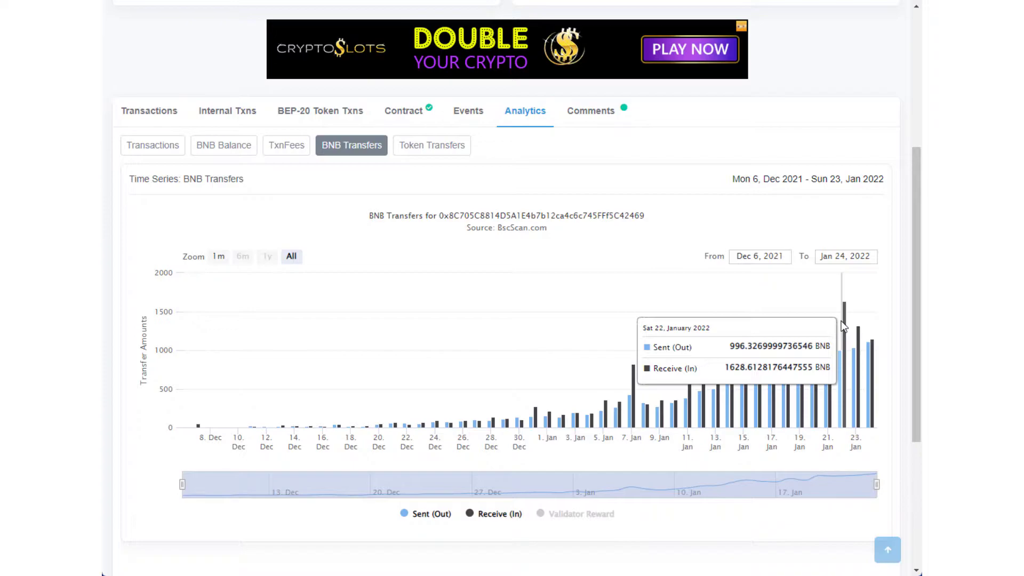
{"action": "mouse_move", "coordinate": [761, 404]}
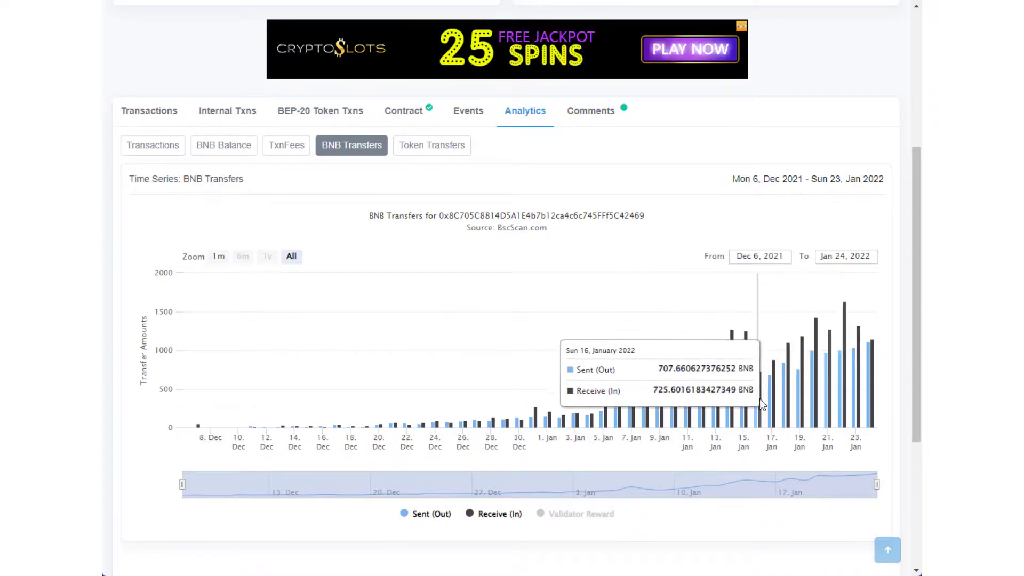
{"action": "mouse_move", "coordinate": [828, 357]}
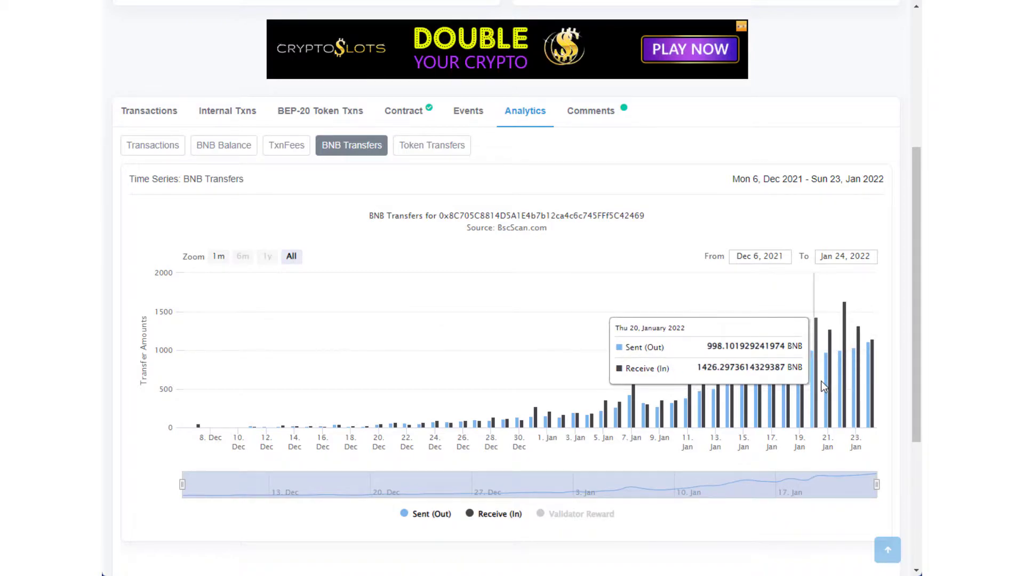
{"action": "mouse_move", "coordinate": [770, 470]}
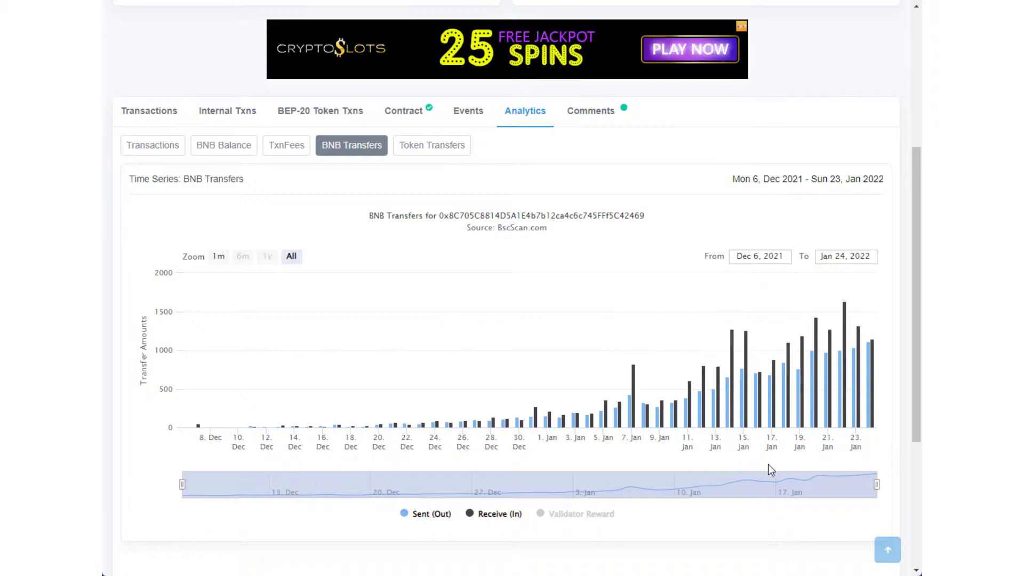
{"action": "mouse_move", "coordinate": [729, 428]}
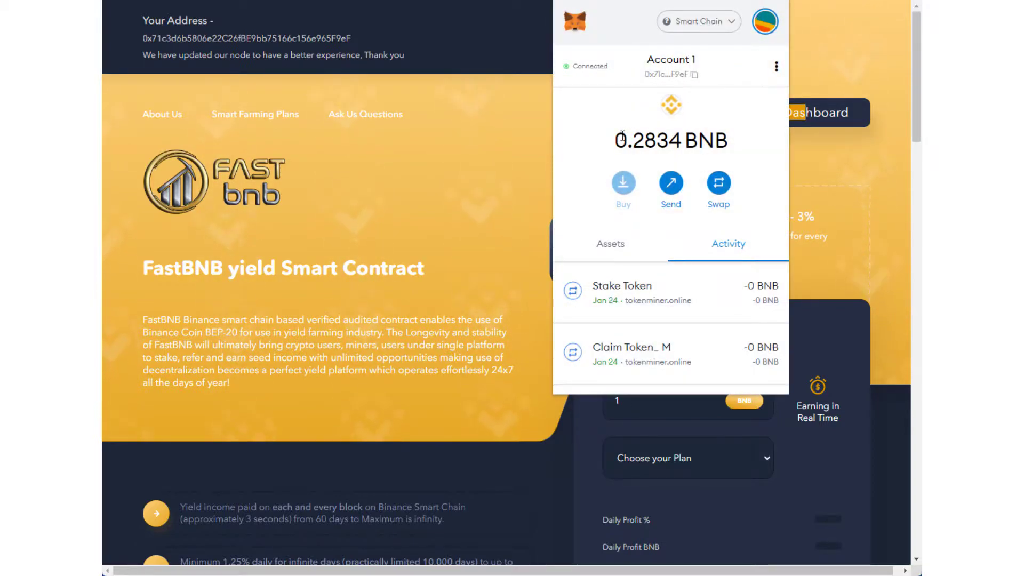
Show the wallet statistics dashboard and scroll to the 0.0393 BNB Available Withdraw Balance panel
{"action": "double_click", "coordinate": [653, 141]}
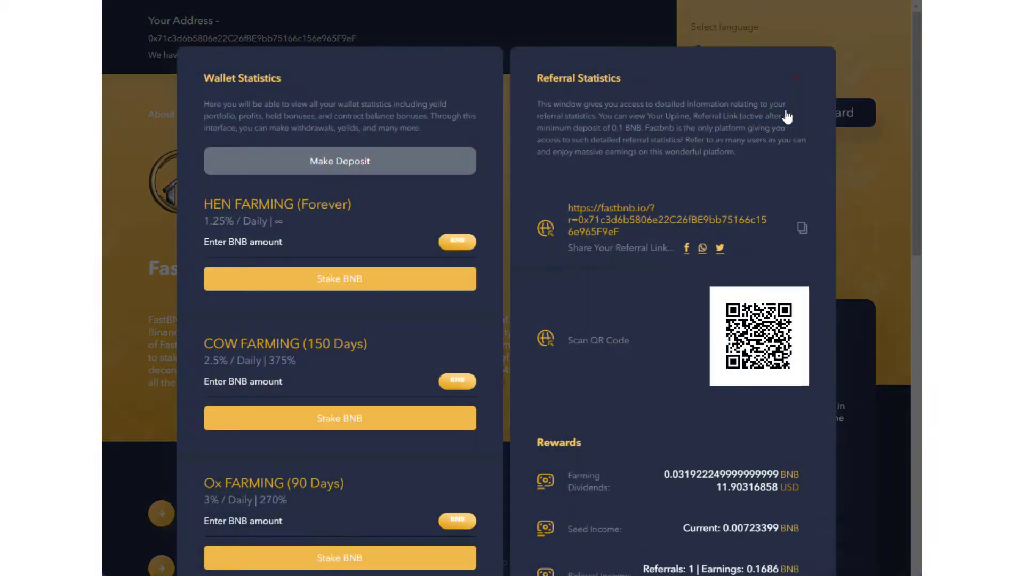
{"action": "mouse_move", "coordinate": [164, 108]}
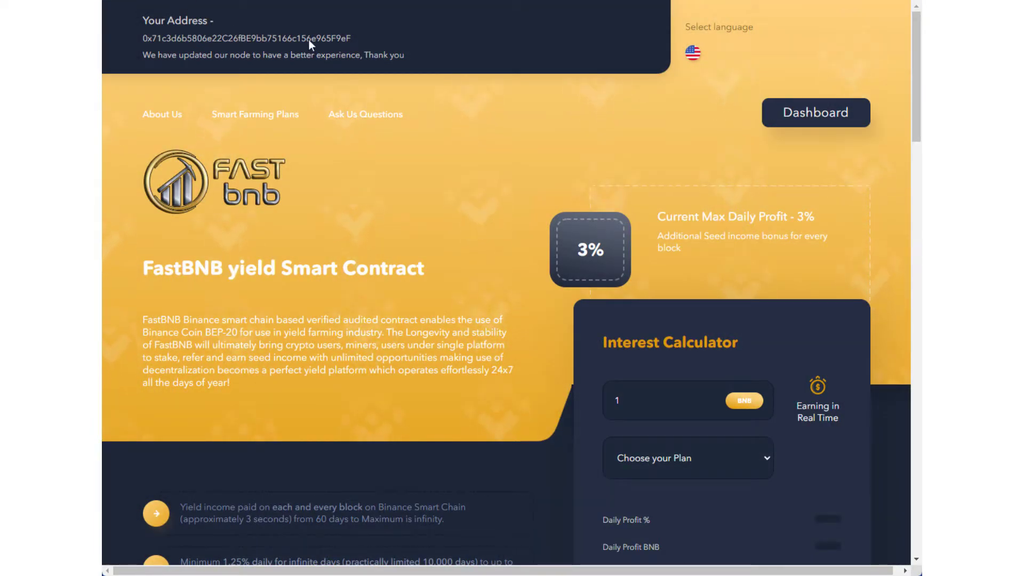
{"action": "left_click", "coordinate": [816, 113]}
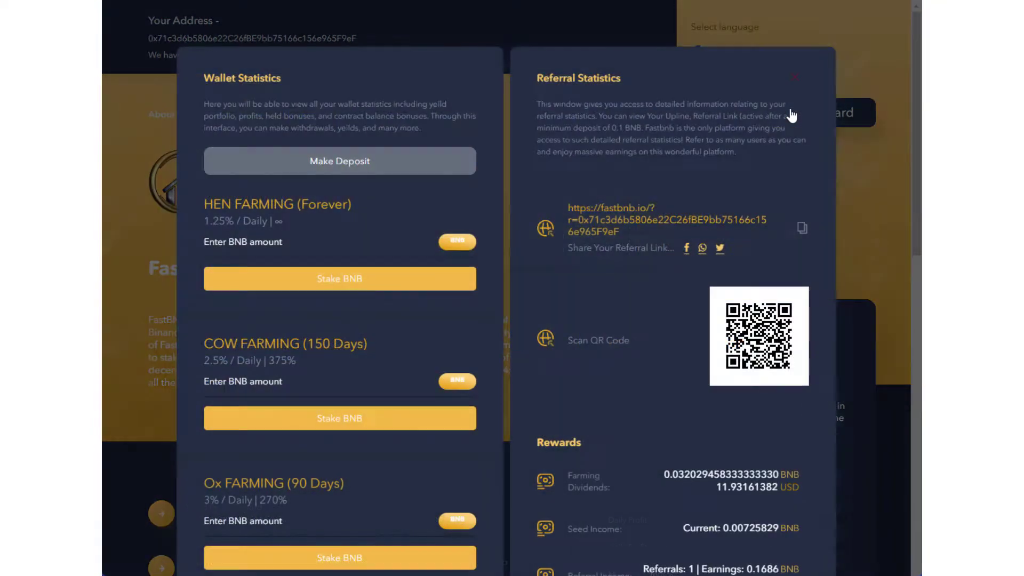
{"action": "scroll", "scroll_direction": "down", "scroll_amount": 3}
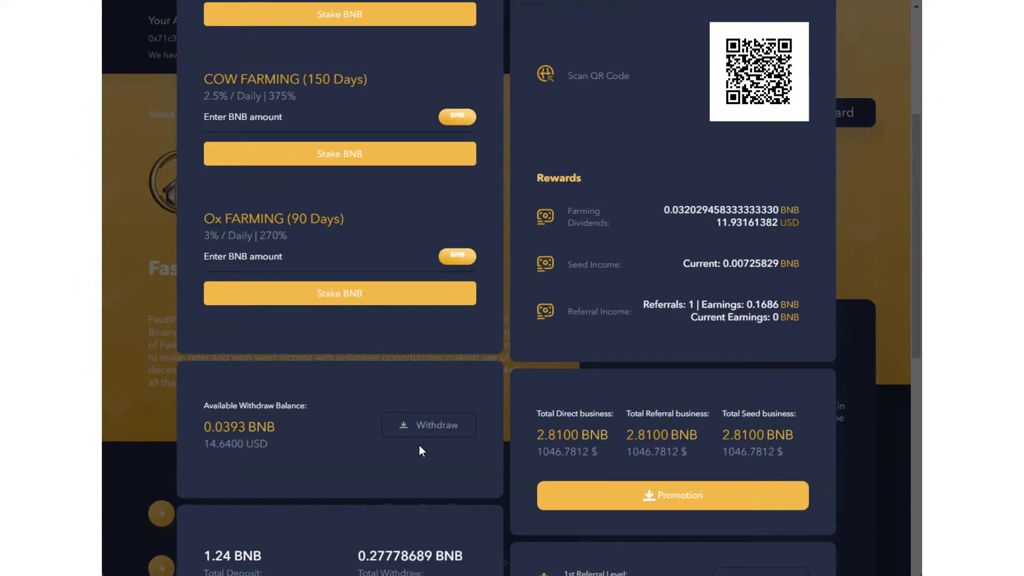
Withdraw the 0.0393 BNB balance and confirm with Yes in the dialog
{"action": "left_click", "coordinate": [429, 425]}
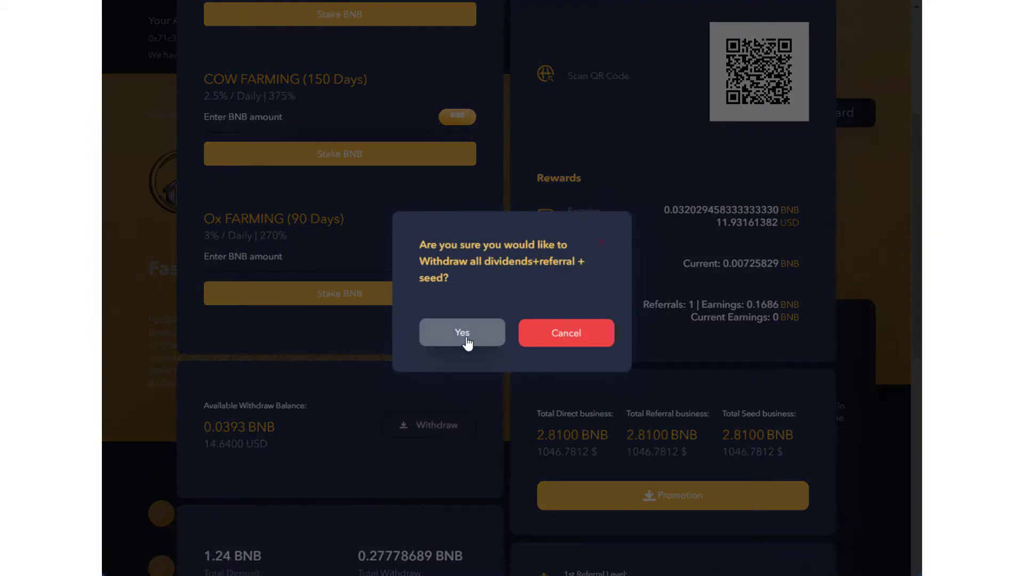
{"action": "left_click", "coordinate": [462, 333]}
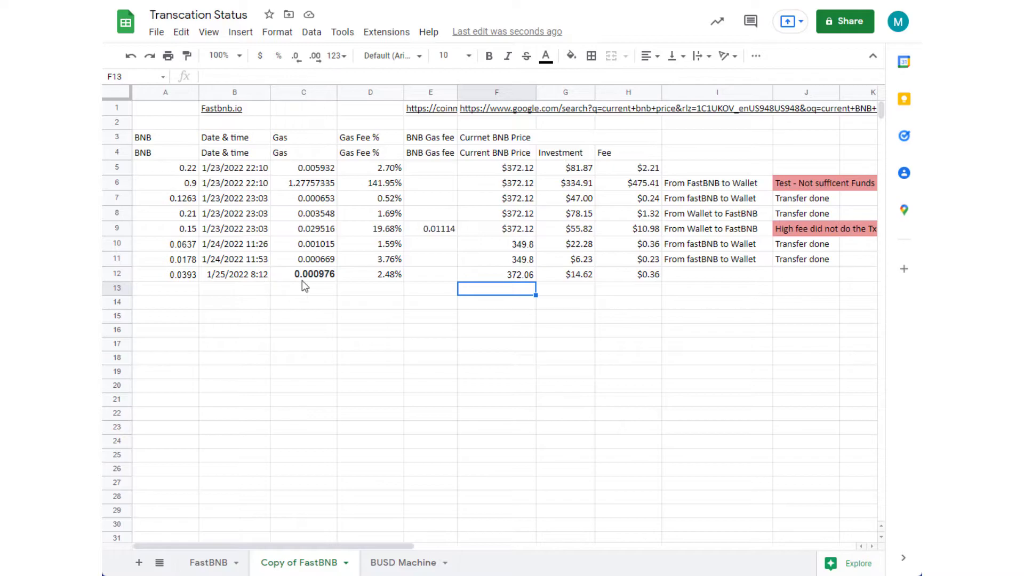
{"action": "mouse_move", "coordinate": [333, 283]}
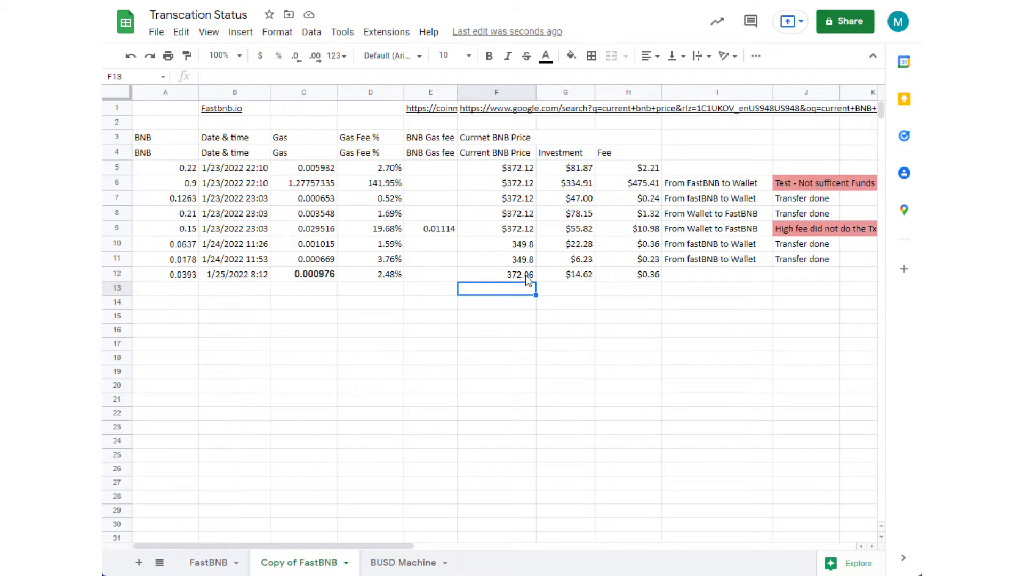
{"action": "mouse_move", "coordinate": [674, 14]}
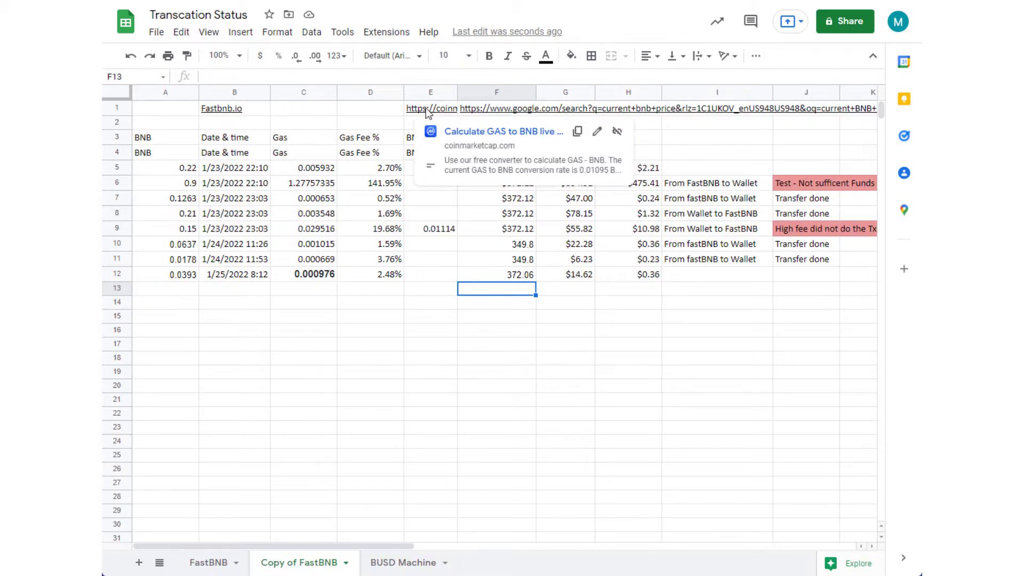
{"action": "mouse_move", "coordinate": [582, 329]}
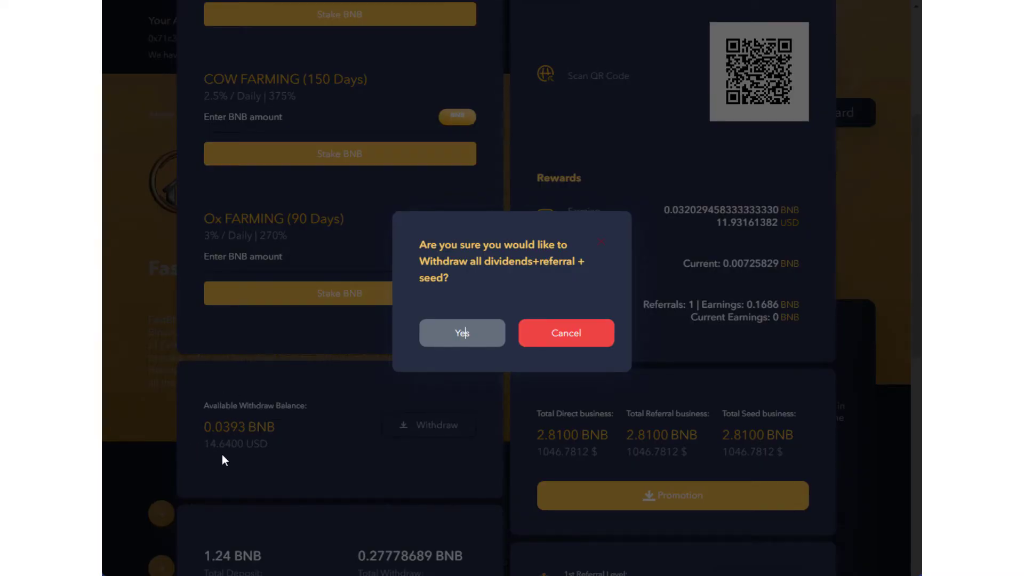
{"action": "mouse_move", "coordinate": [776, 22]}
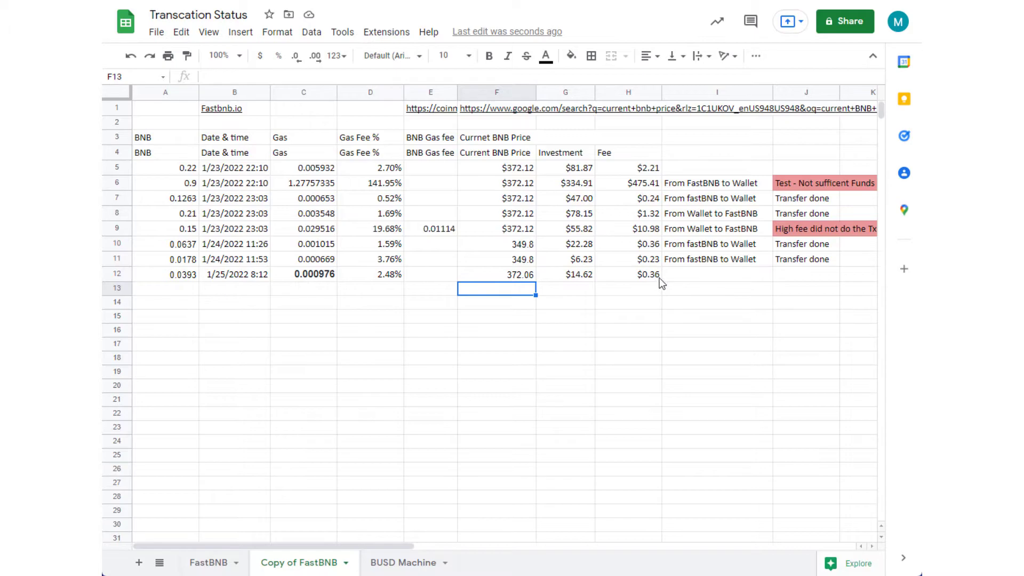
{"action": "mouse_move", "coordinate": [696, 267]}
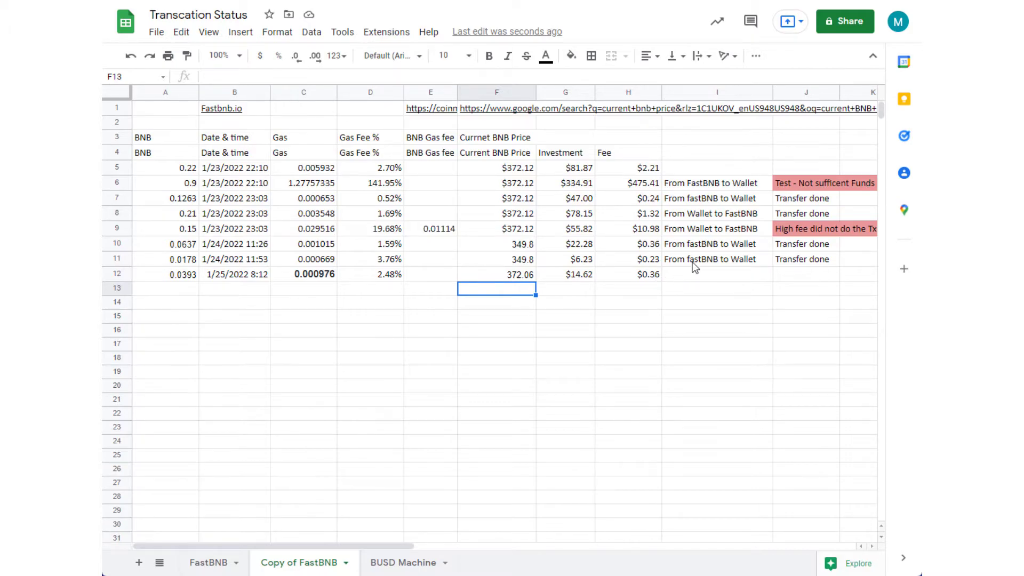
Return to the FastBNB withdrawal confirmation after logging row 12
{"action": "left_click", "coordinate": [717, 258]}
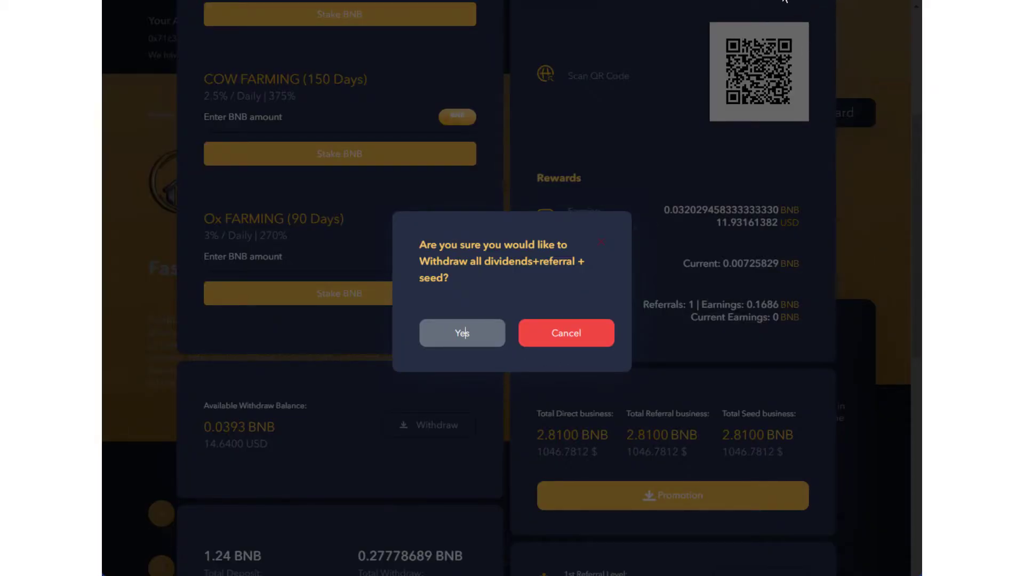
Confirm the full withdrawal and approve the 0.000976 BNB gas fee in MetaMask
{"action": "left_click", "coordinate": [461, 333]}
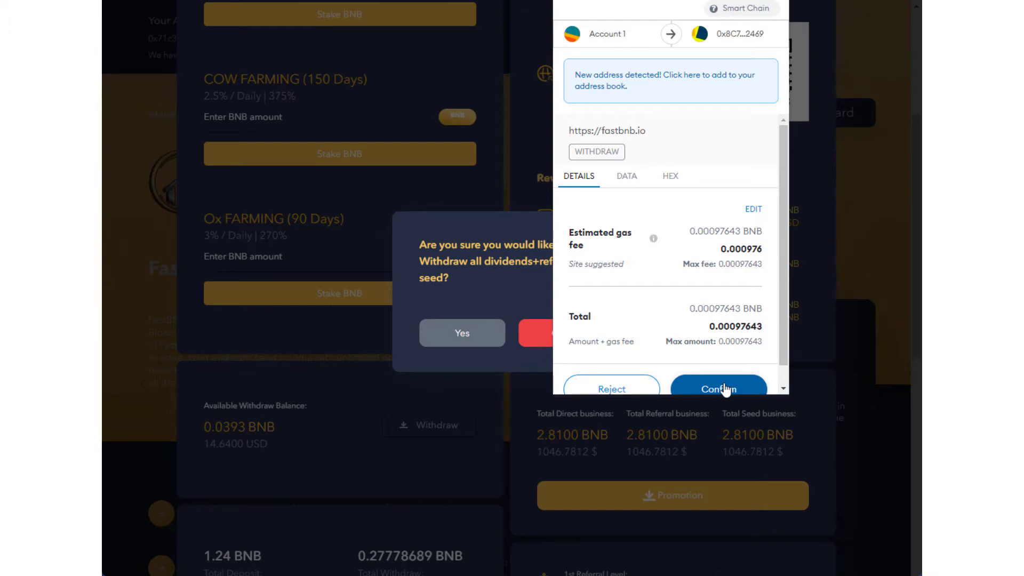
{"action": "left_click", "coordinate": [718, 388]}
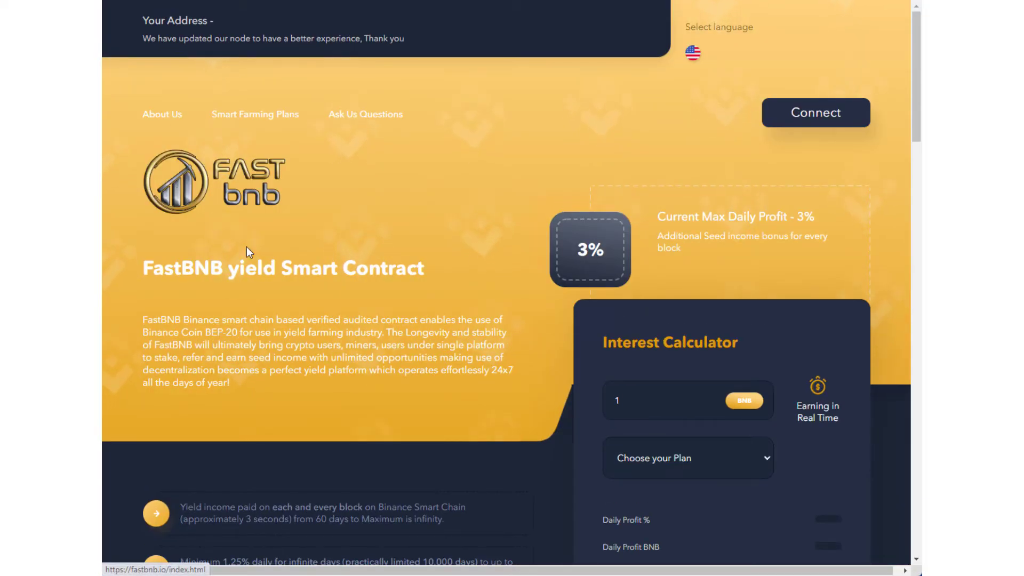
Reconnect the wallet and scroll to the now 0.0000 BNB withdrawable balance
{"action": "left_click", "coordinate": [814, 113]}
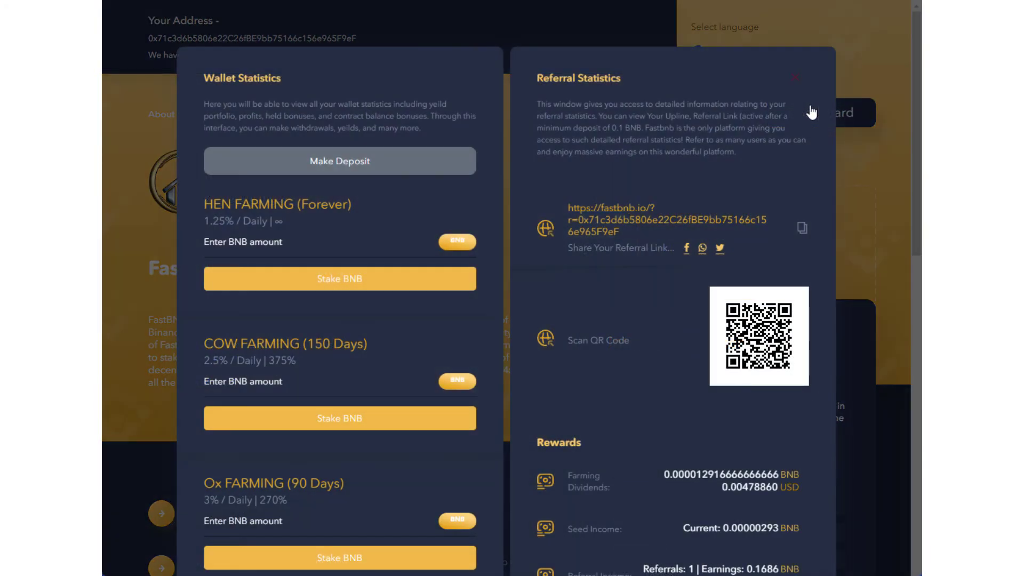
{"action": "scroll", "scroll_direction": "down", "scroll_amount": 3}
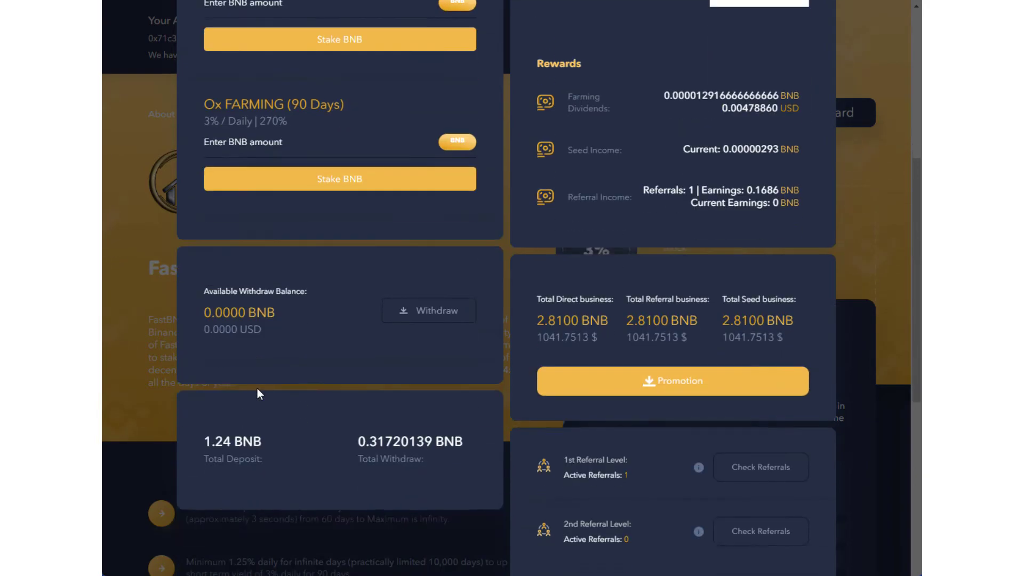
{"action": "scroll", "scroll_direction": "down", "scroll_amount": 3}
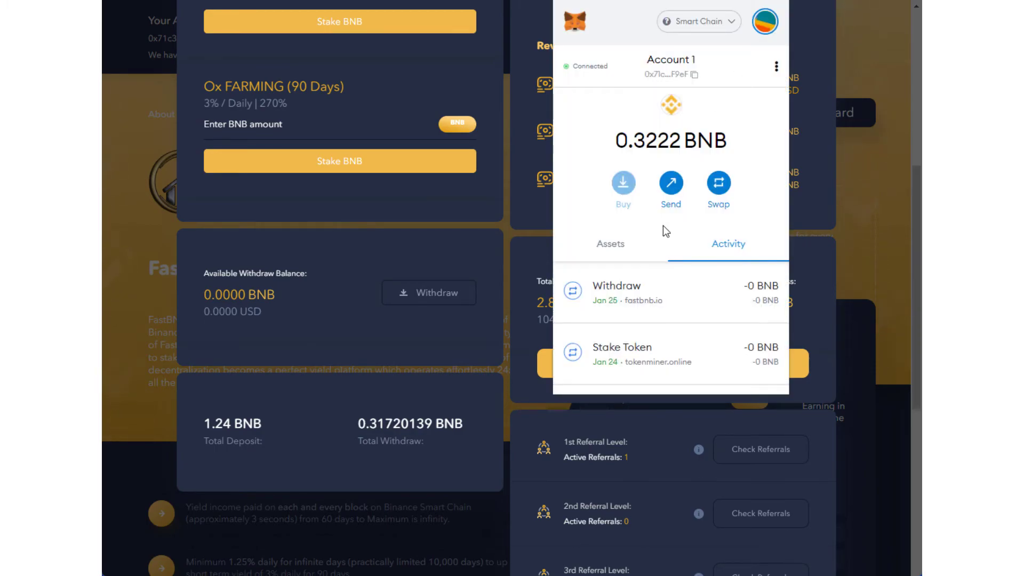
{"action": "mouse_move", "coordinate": [255, 364]}
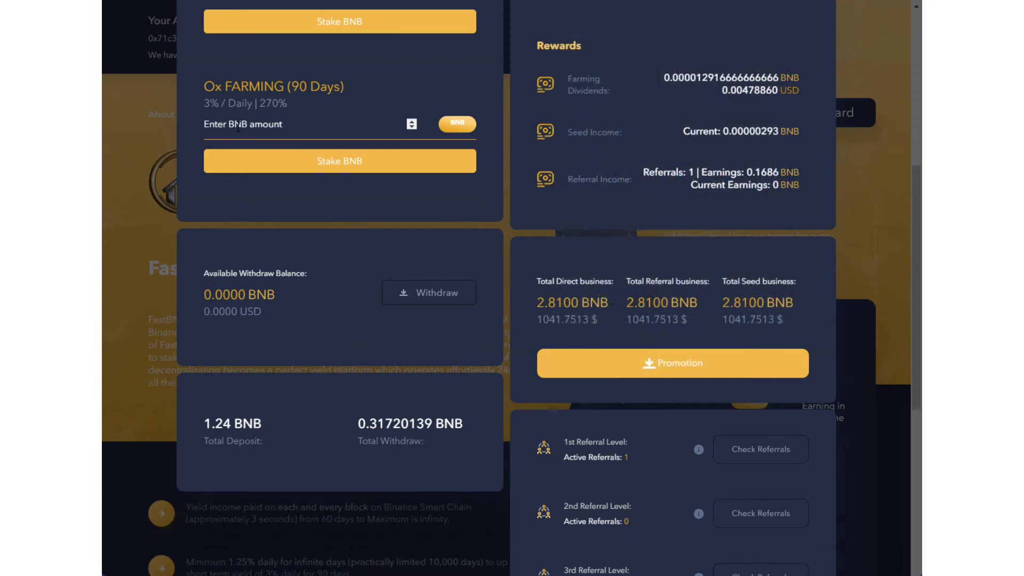
Stake 0.32 BNB into Ox Farming, dismiss the wallet request, and lower the amount
{"action": "type", "text": "0.32"}
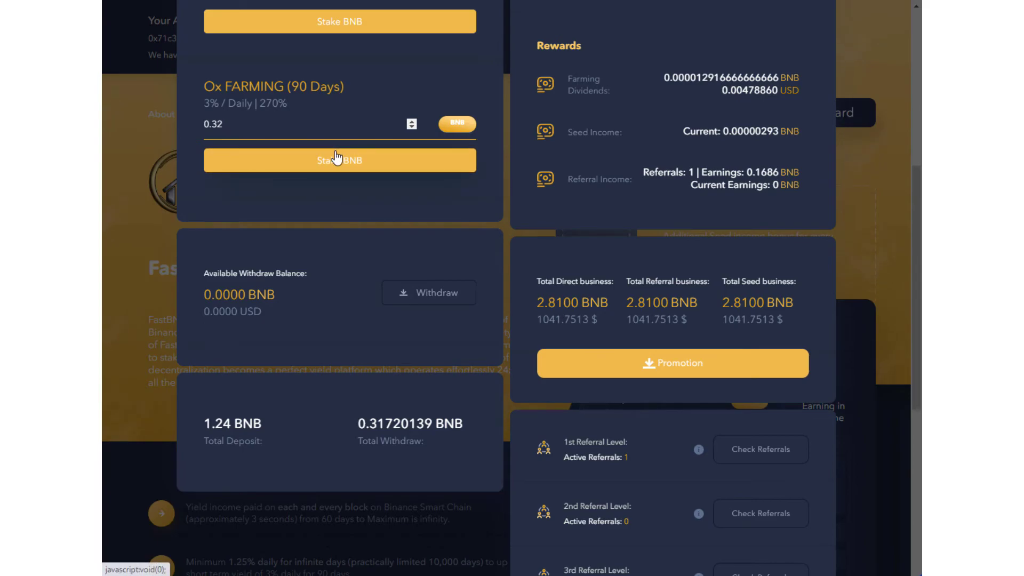
{"action": "left_click", "coordinate": [339, 160]}
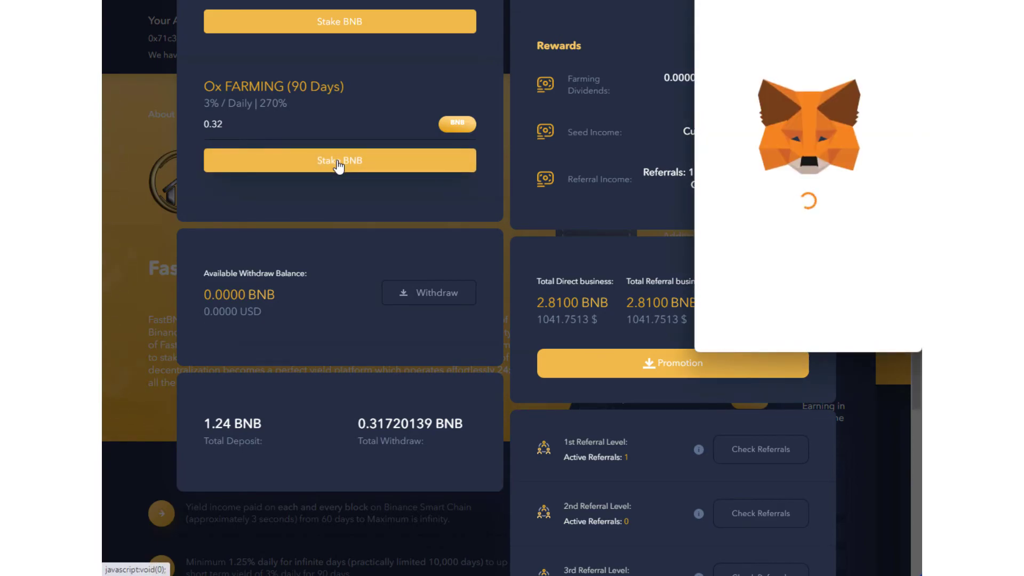
{"action": "left_click", "coordinate": [340, 160]}
{"action": "type", "text": "0.31"}
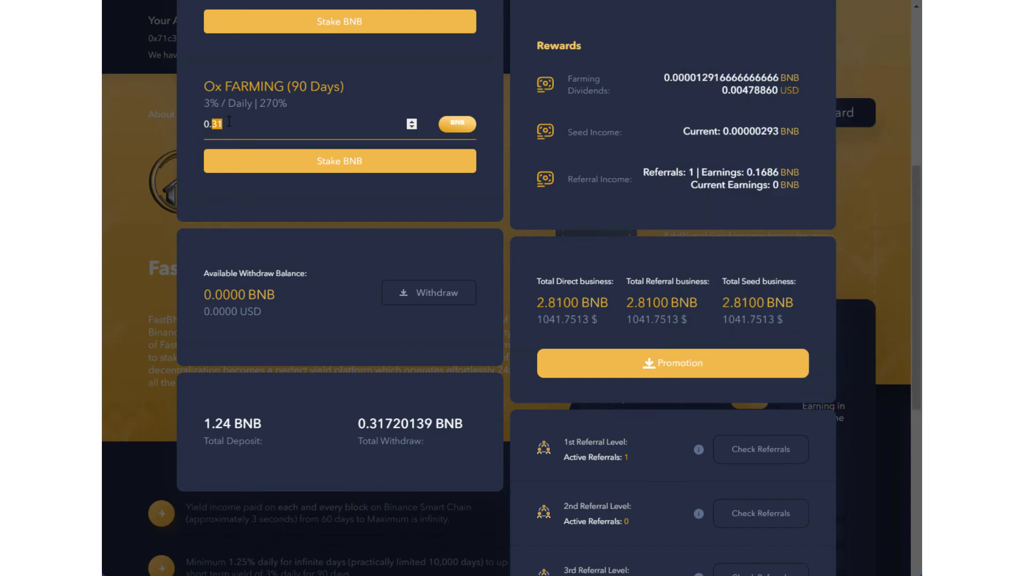
{"action": "type", "text": "0.2"}
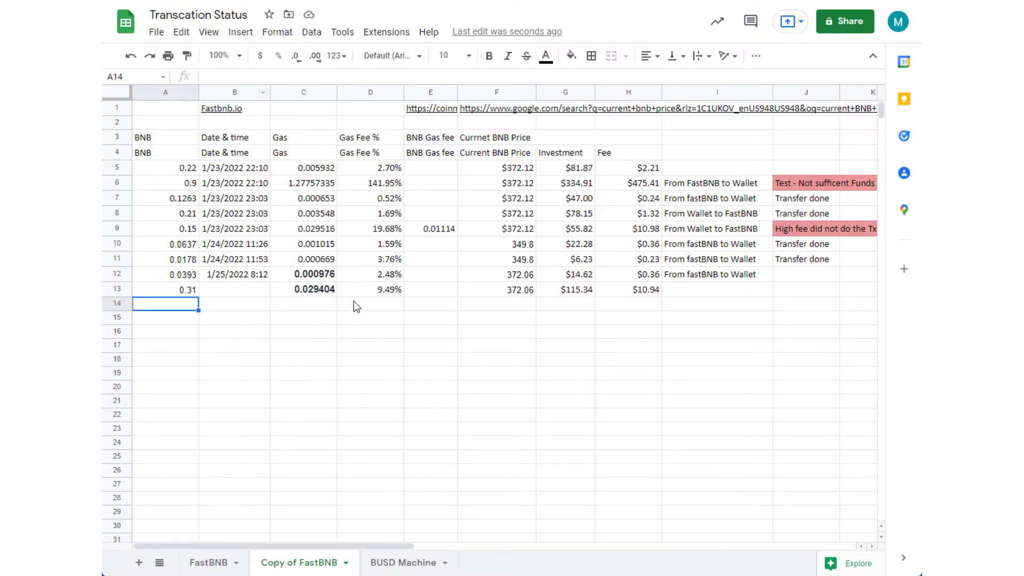
{"action": "mouse_move", "coordinate": [384, 299]}
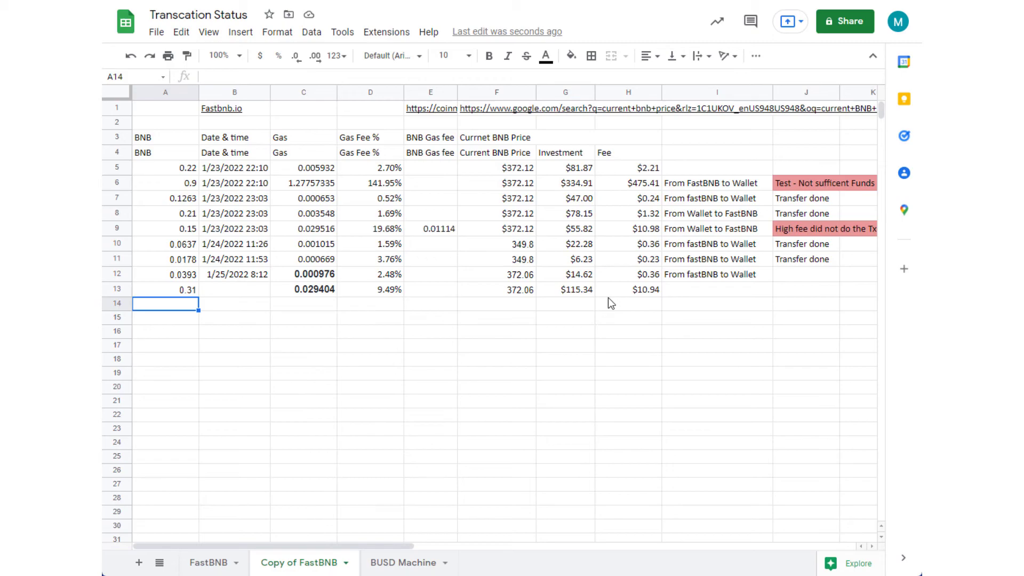
Inspect row 13's investment (=A*F) and fee (=C*F) formulas giving $115.34 and $10.94
{"action": "left_click", "coordinate": [566, 289]}
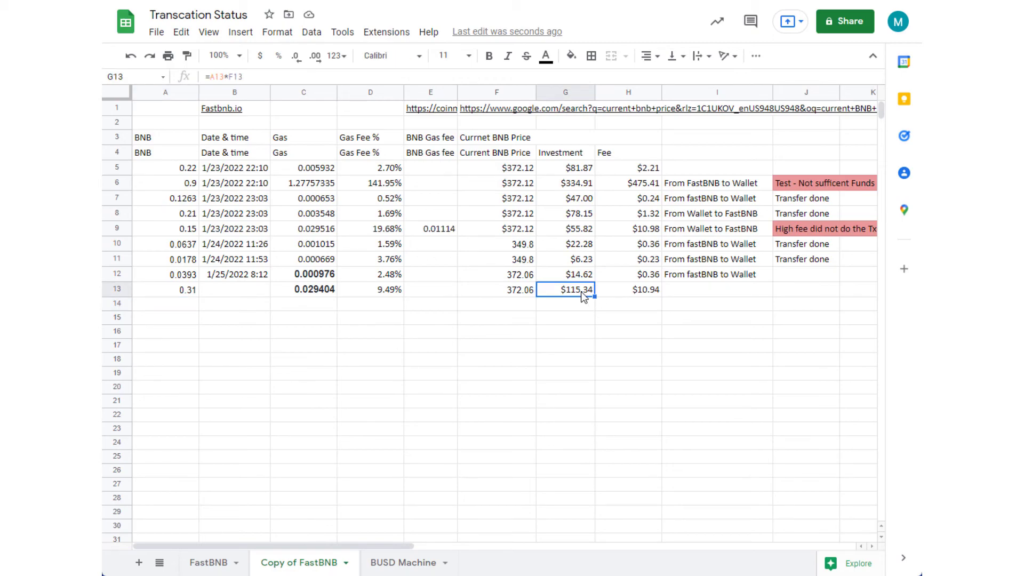
{"action": "left_click", "coordinate": [628, 289]}
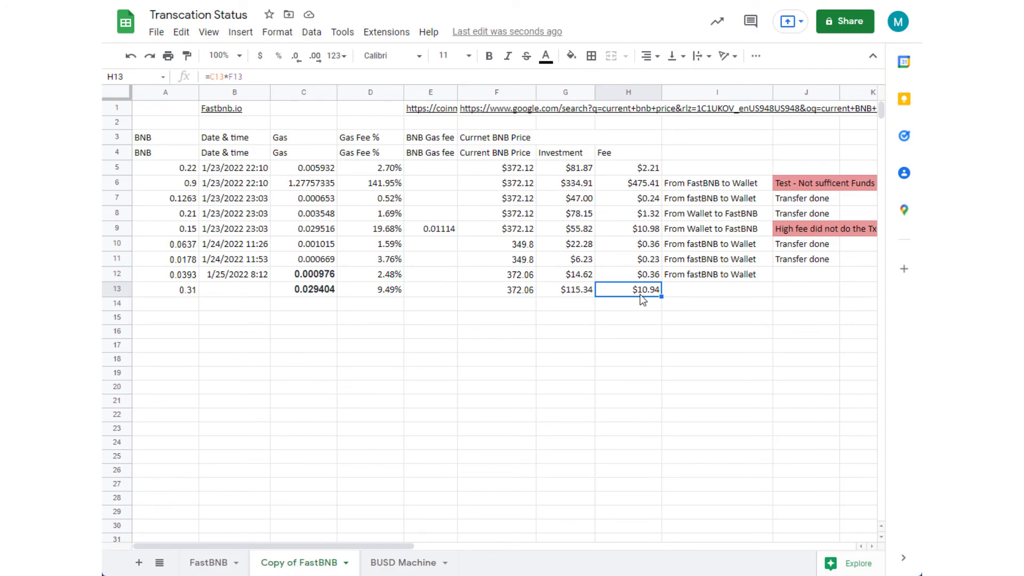
{"action": "mouse_move", "coordinate": [584, 83]}
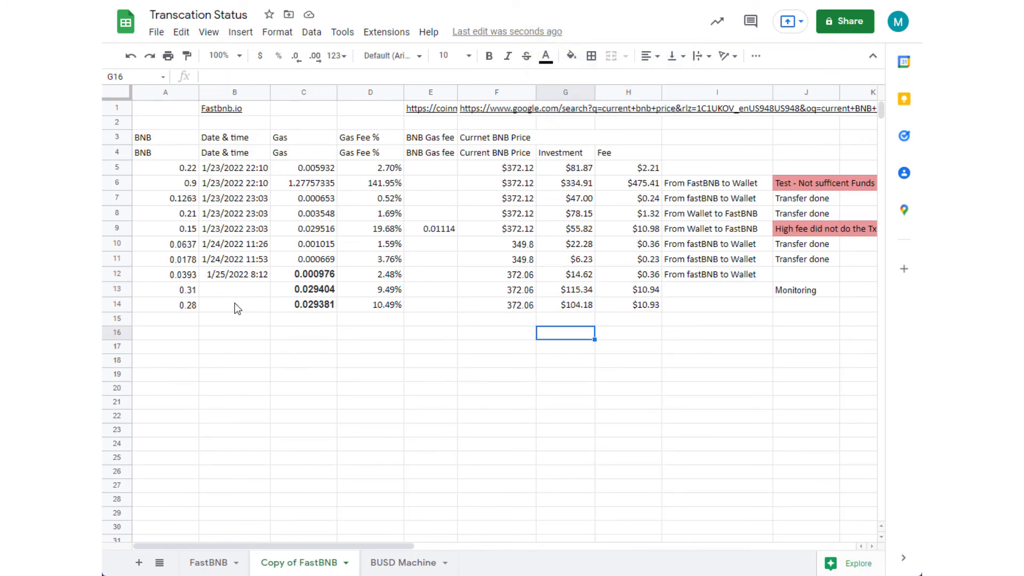
{"action": "mouse_move", "coordinate": [246, 301]}
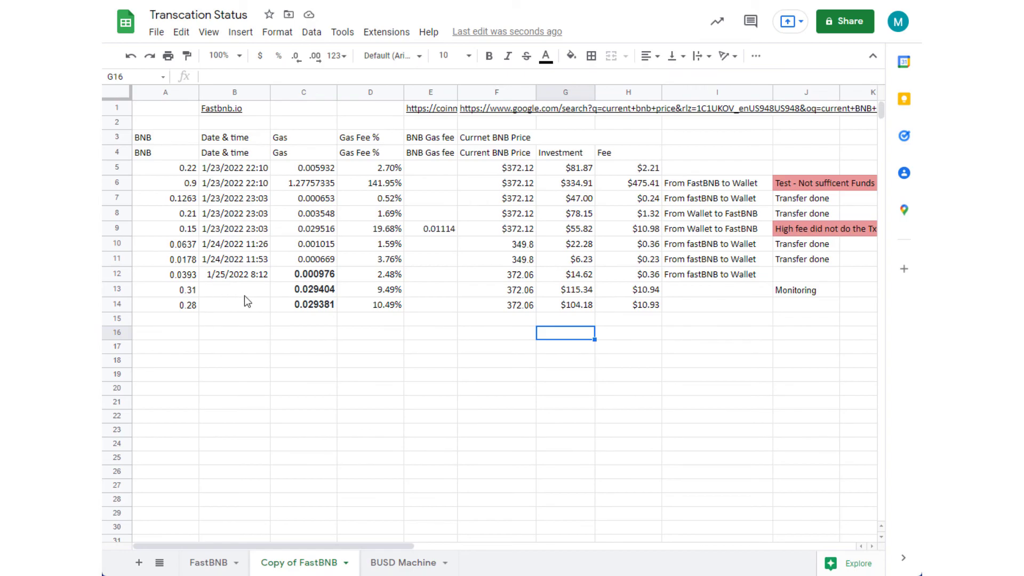
{"action": "mouse_move", "coordinate": [271, 308]}
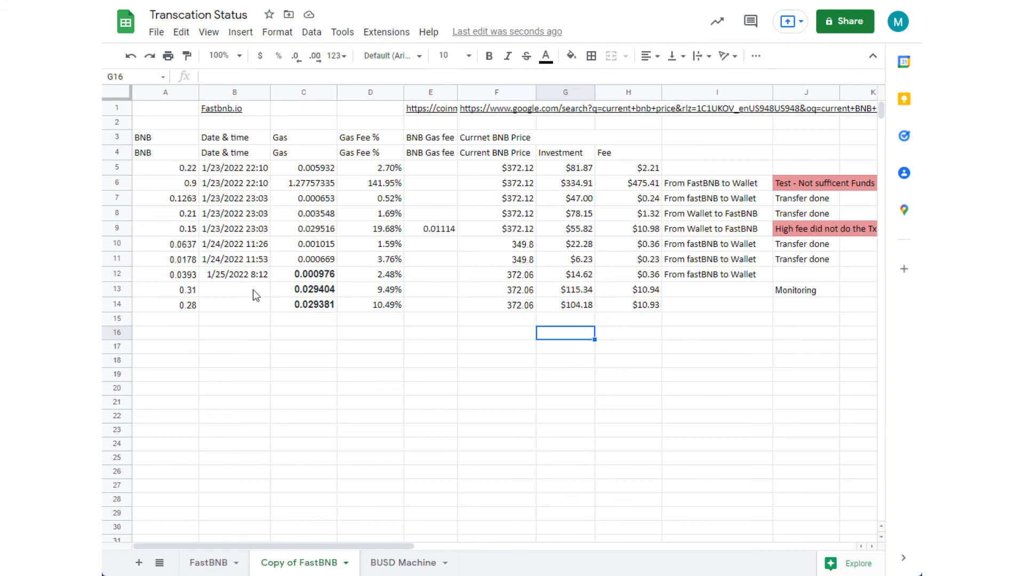
{"action": "mouse_move", "coordinate": [223, 325]}
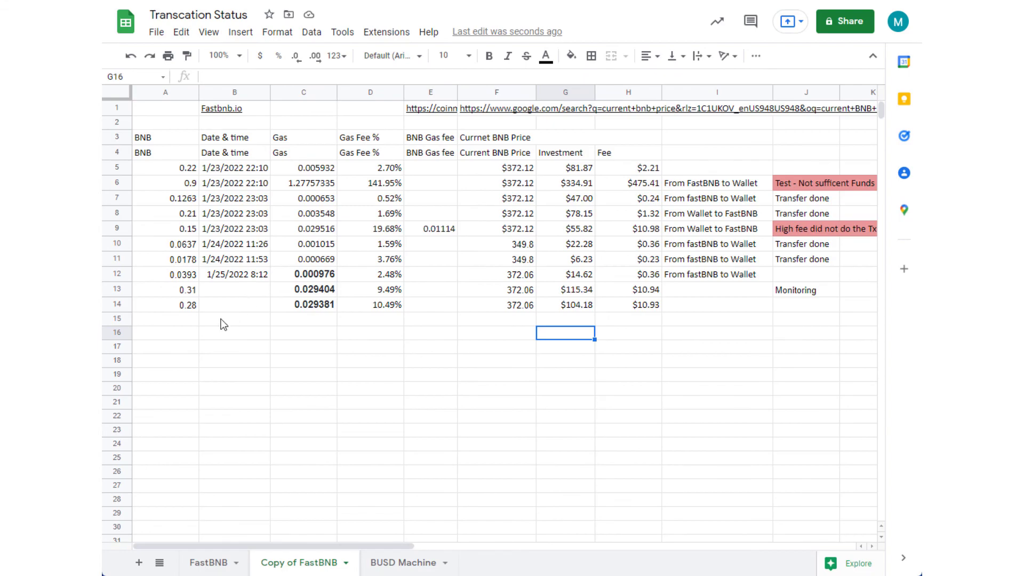